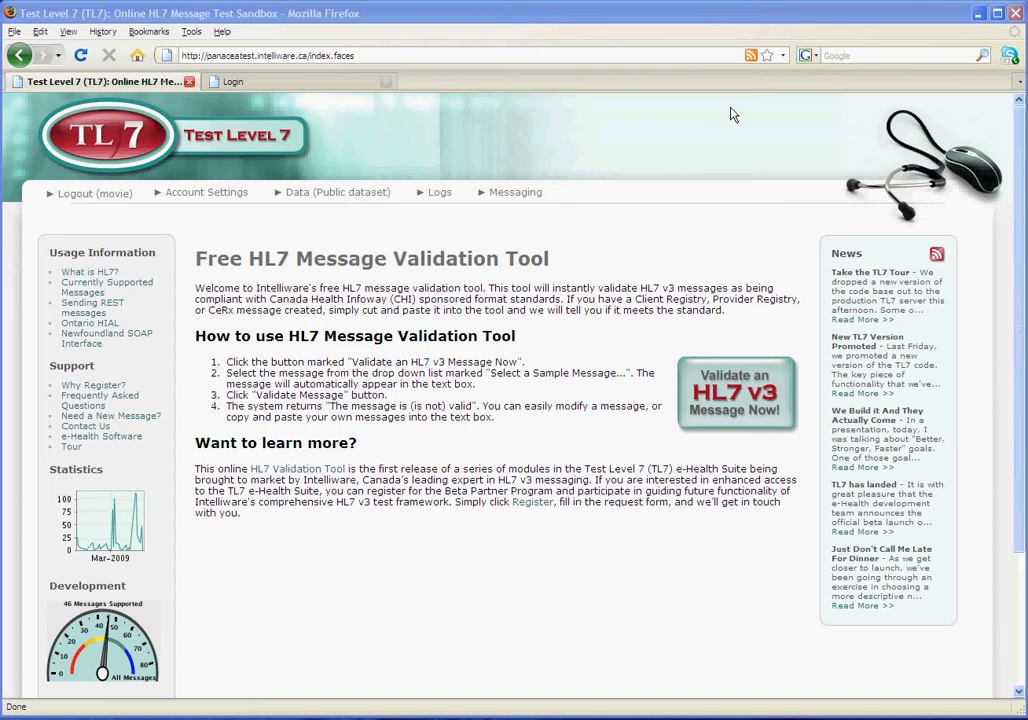
pyautogui.moveTo(333, 365)
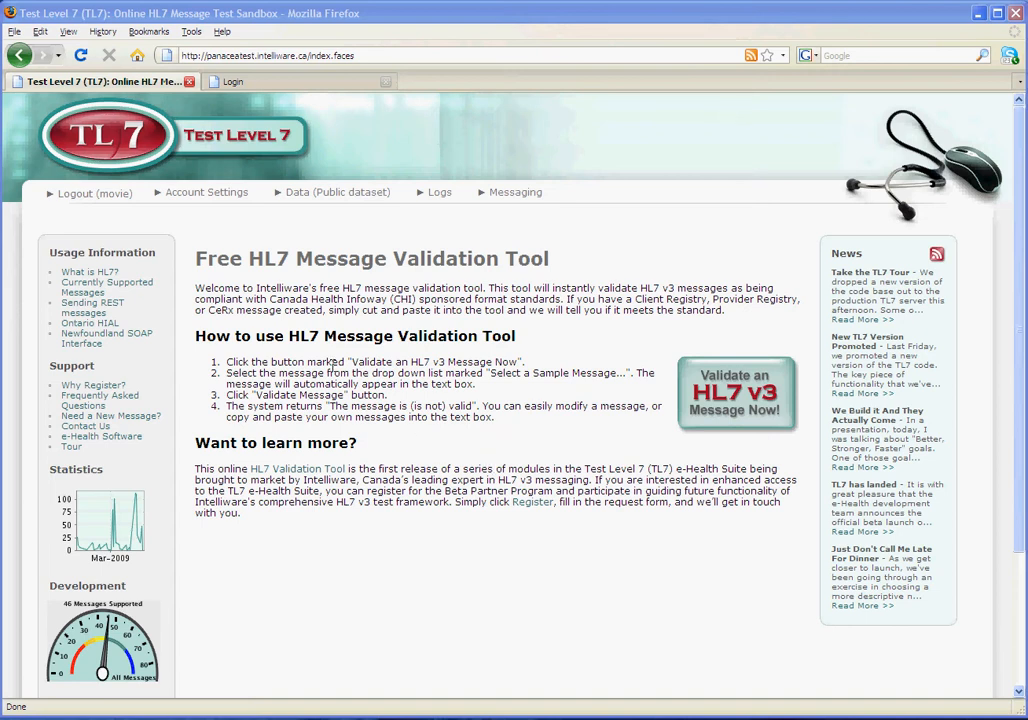
pyautogui.moveTo(95, 193)
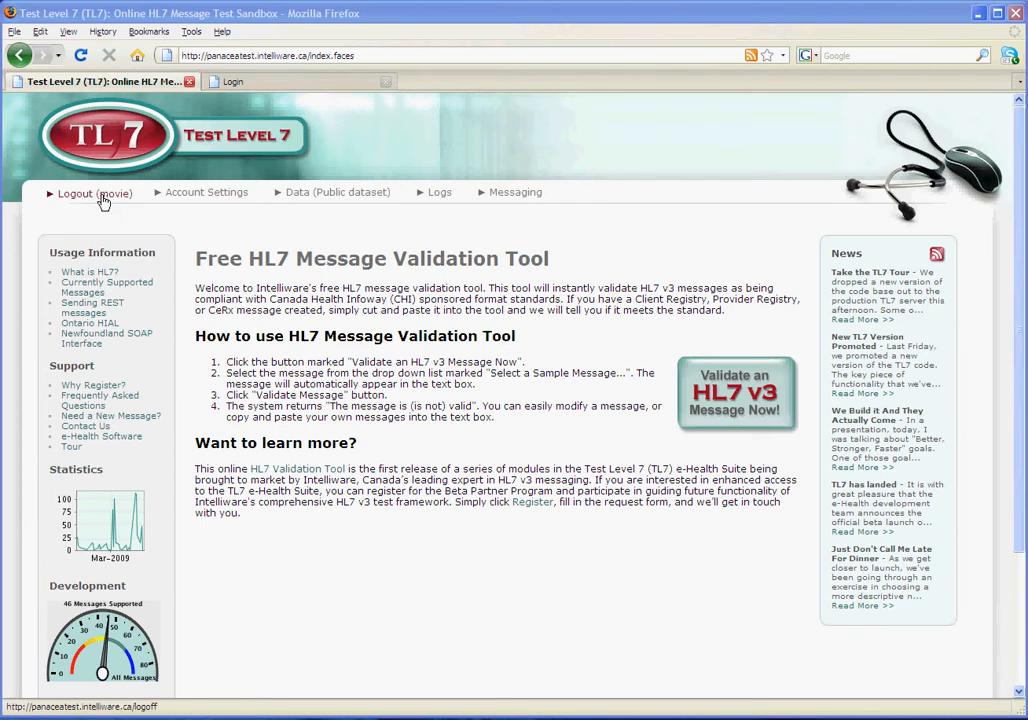
pyautogui.moveTo(126, 196)
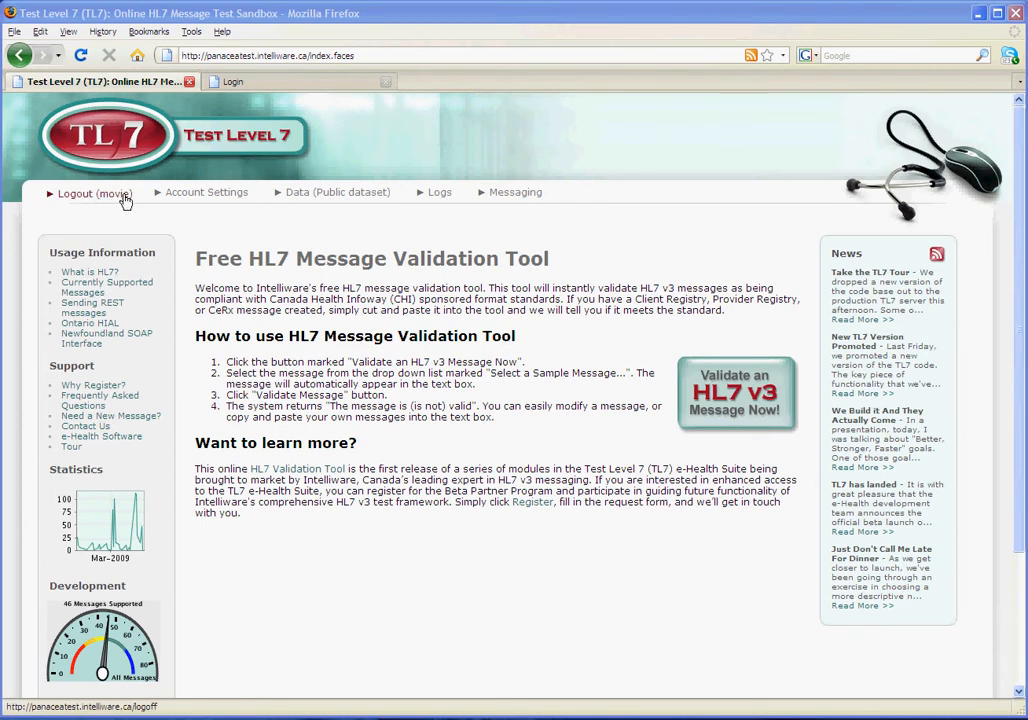
pyautogui.moveTo(377, 217)
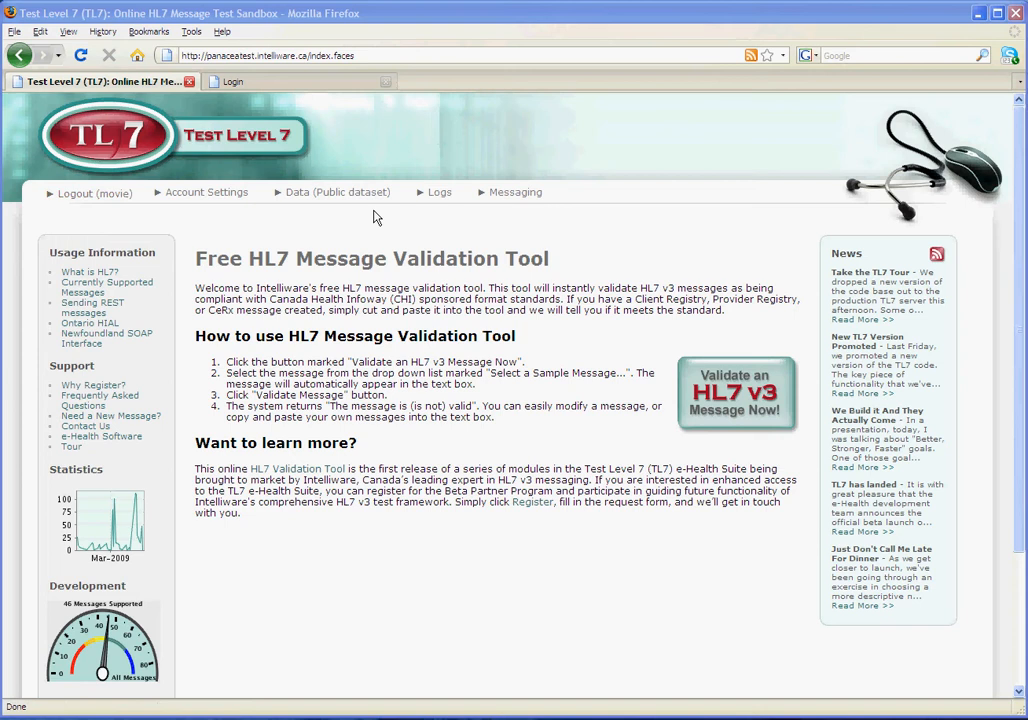
# Step: View the People records of the public dataset via the 'Data (Public dataset)' link
pyautogui.click(337, 192)
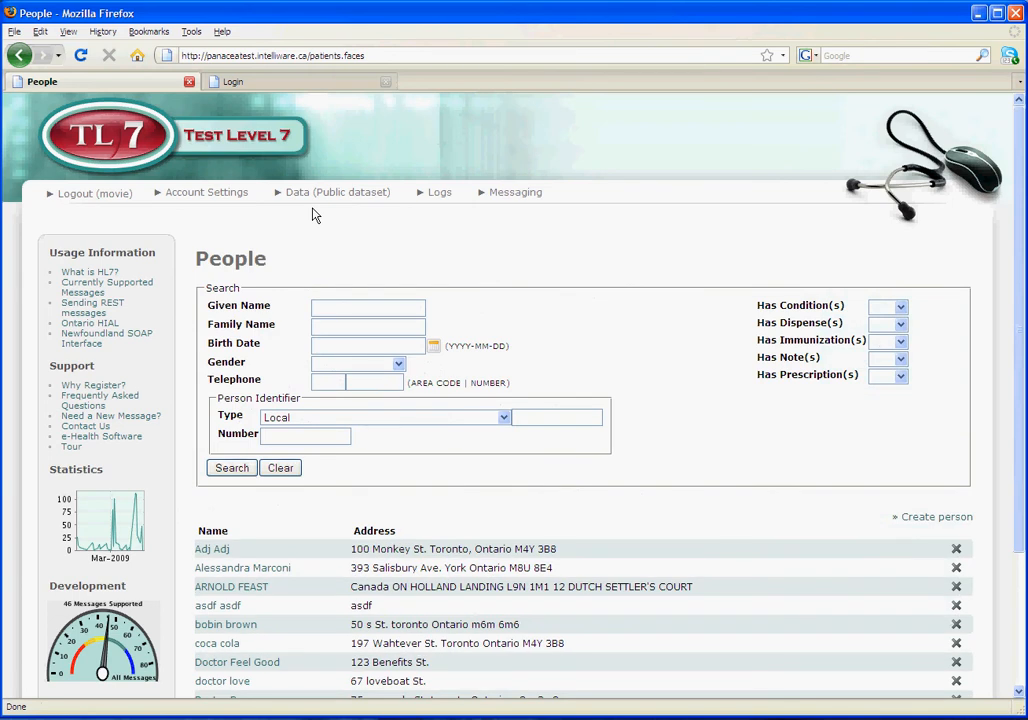
pyautogui.moveTo(494, 640)
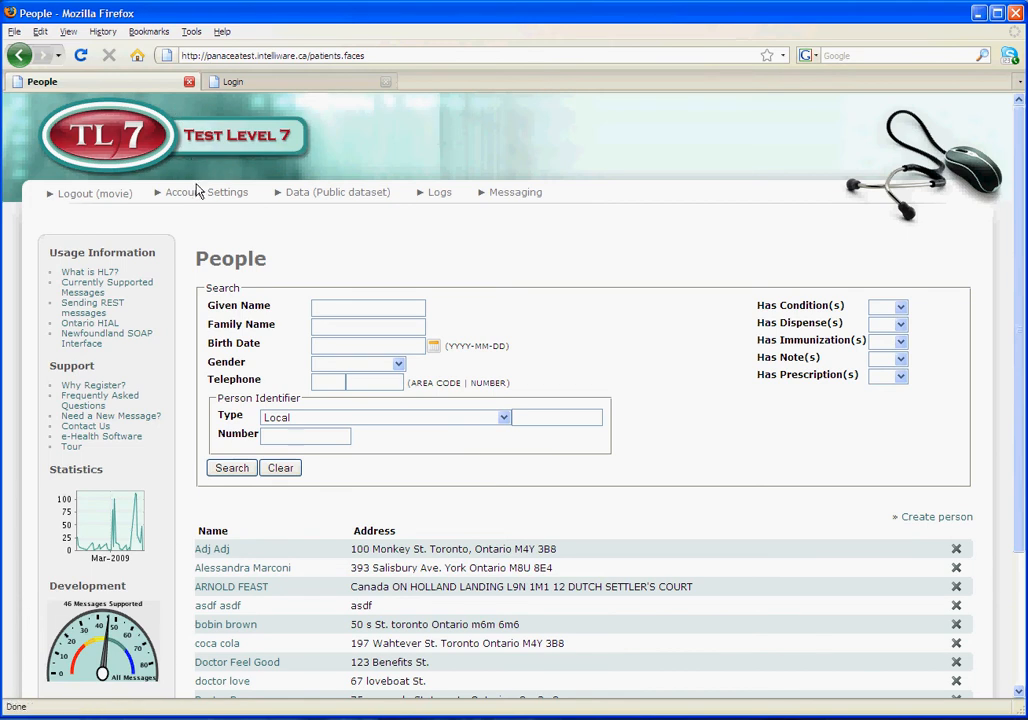
# Step: From Account Settings, create a new user dataset named 'mydataset'
pyautogui.click(206, 192)
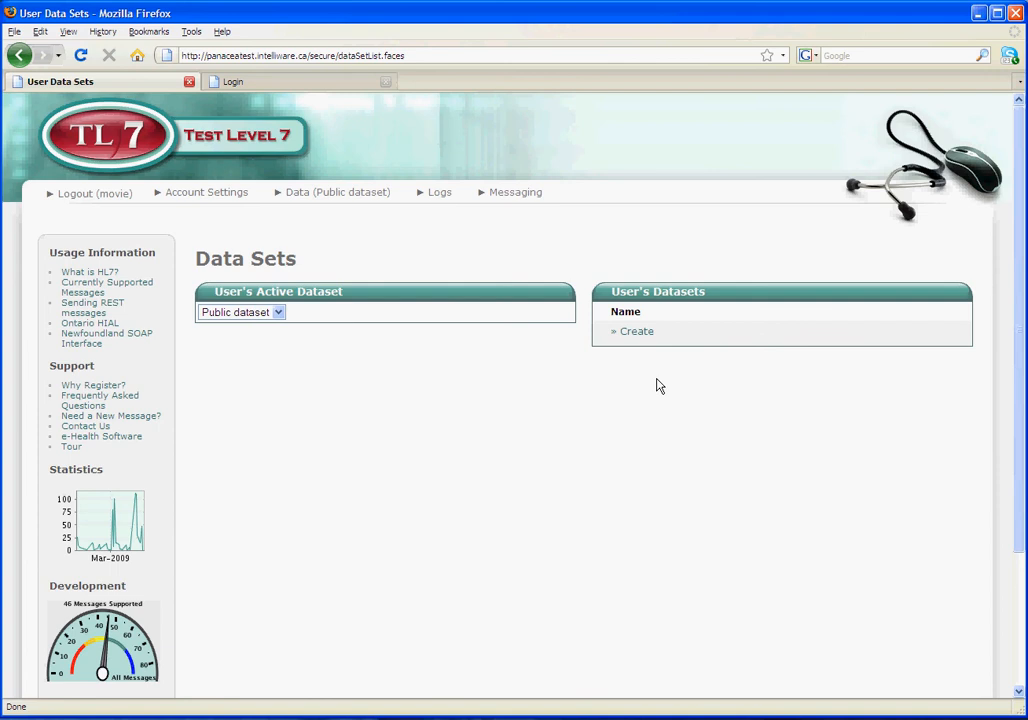
pyautogui.click(636, 331)
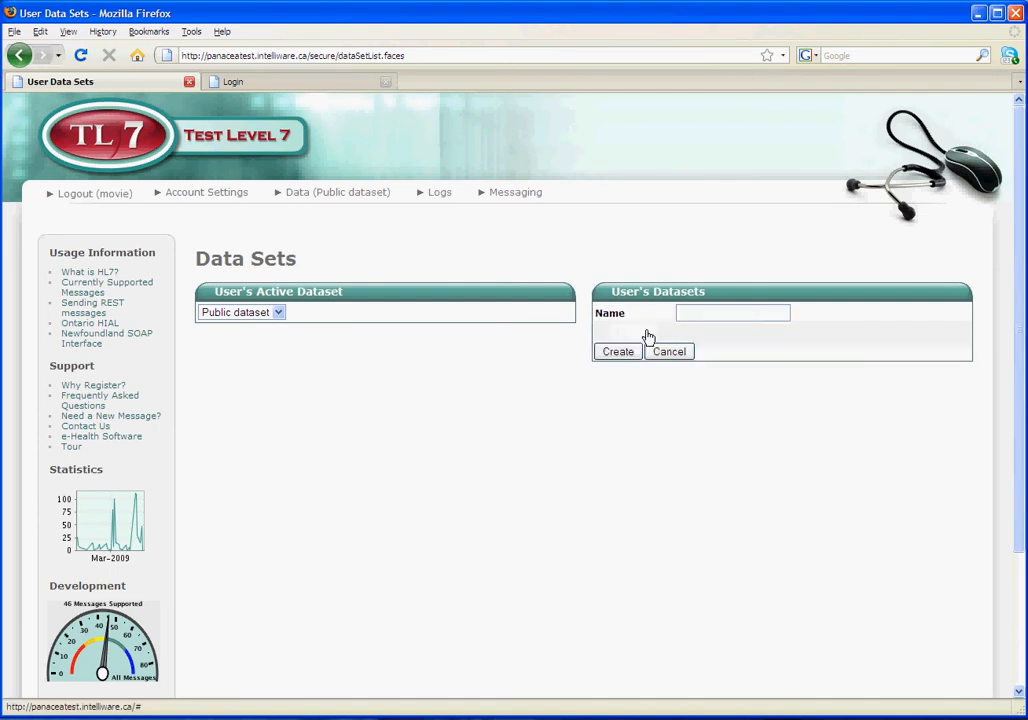
pyautogui.write('m')
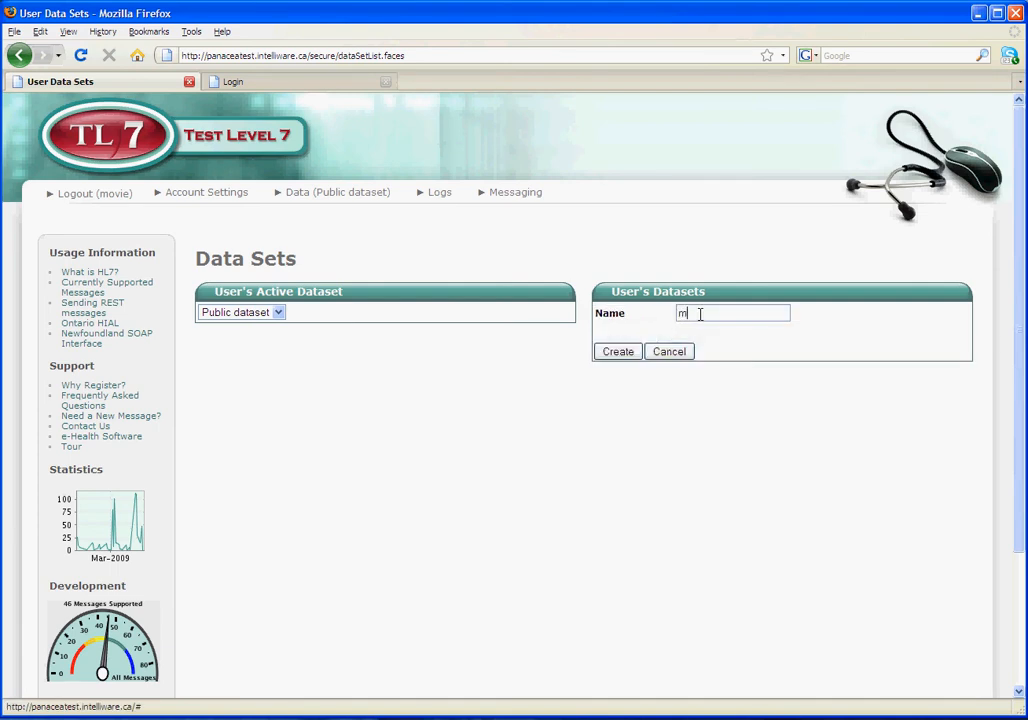
pyautogui.write('ydataset')
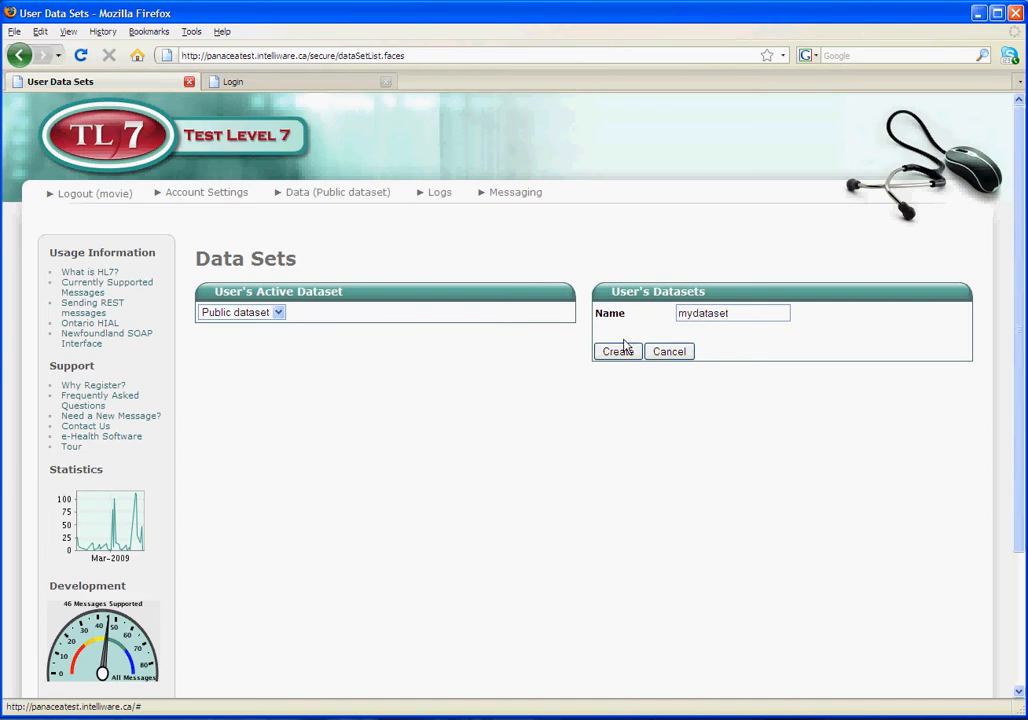
pyautogui.click(617, 351)
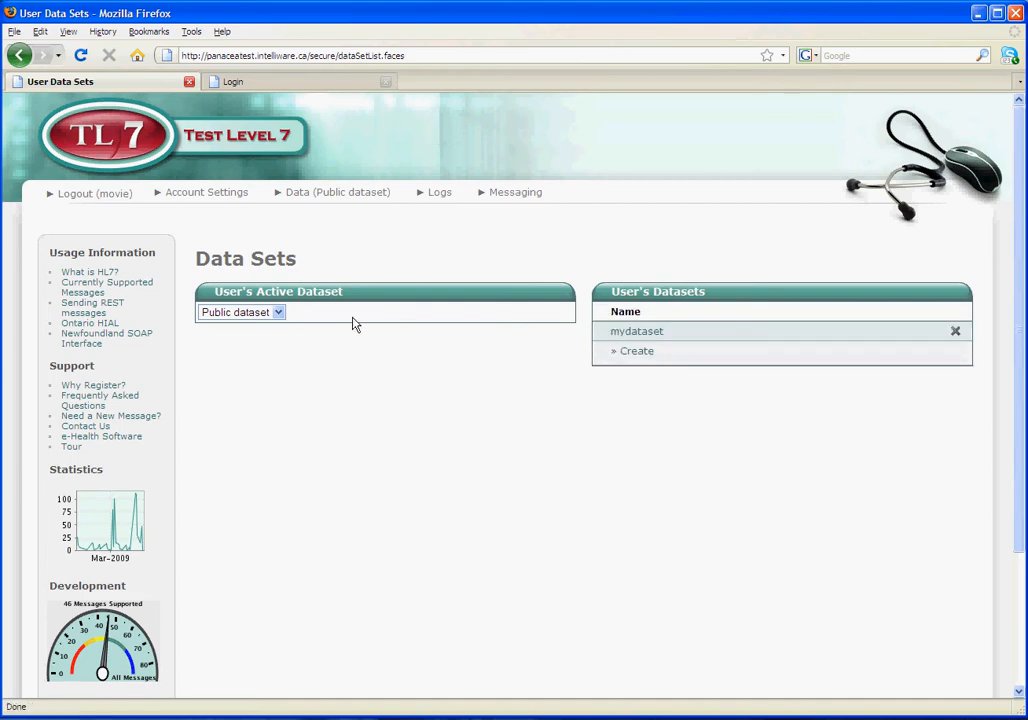
# Step: Choose 'mydataset' in the User's Active Dataset dropdown
pyautogui.click(278, 312)
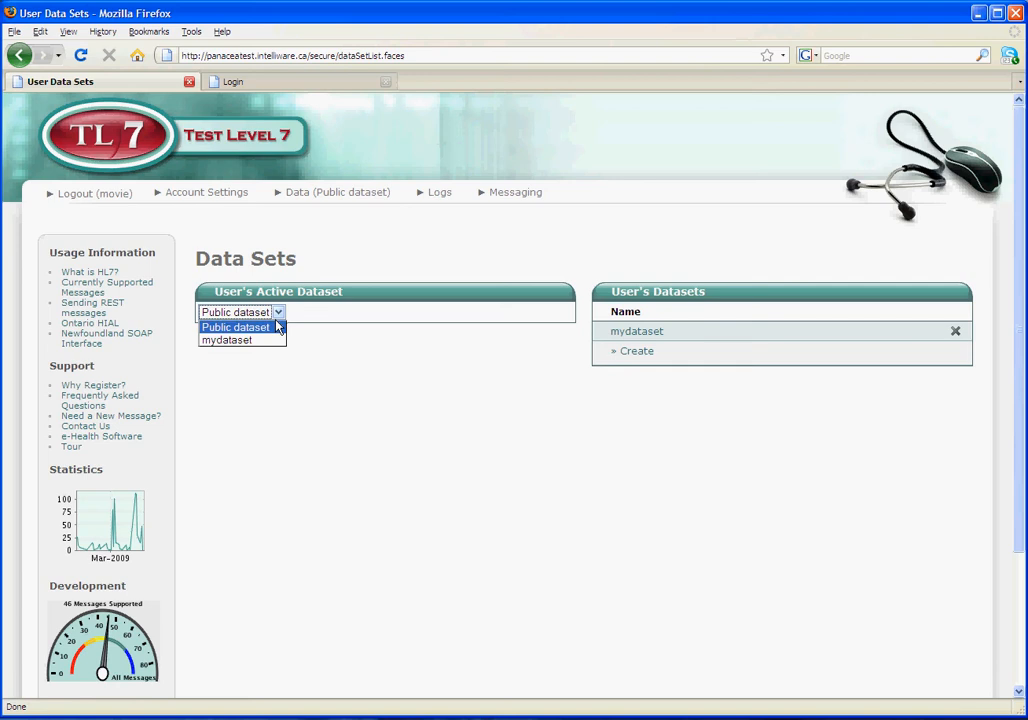
pyautogui.click(227, 339)
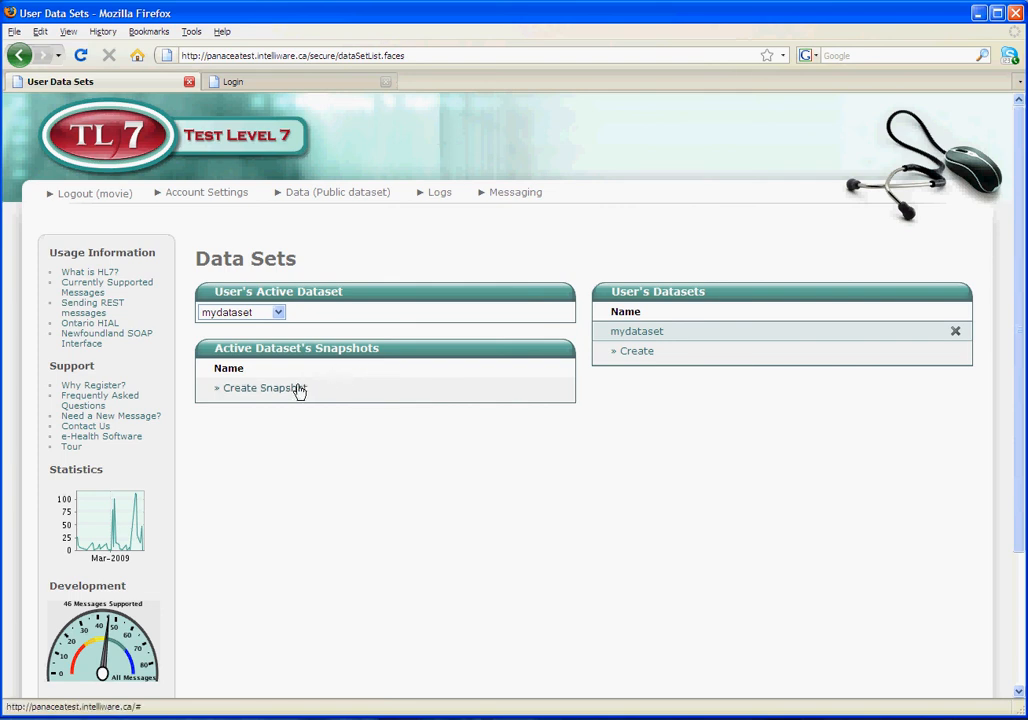
# Step: Create a snapshot named 'fresh' of the active mydataset dataset
pyautogui.click(261, 388)
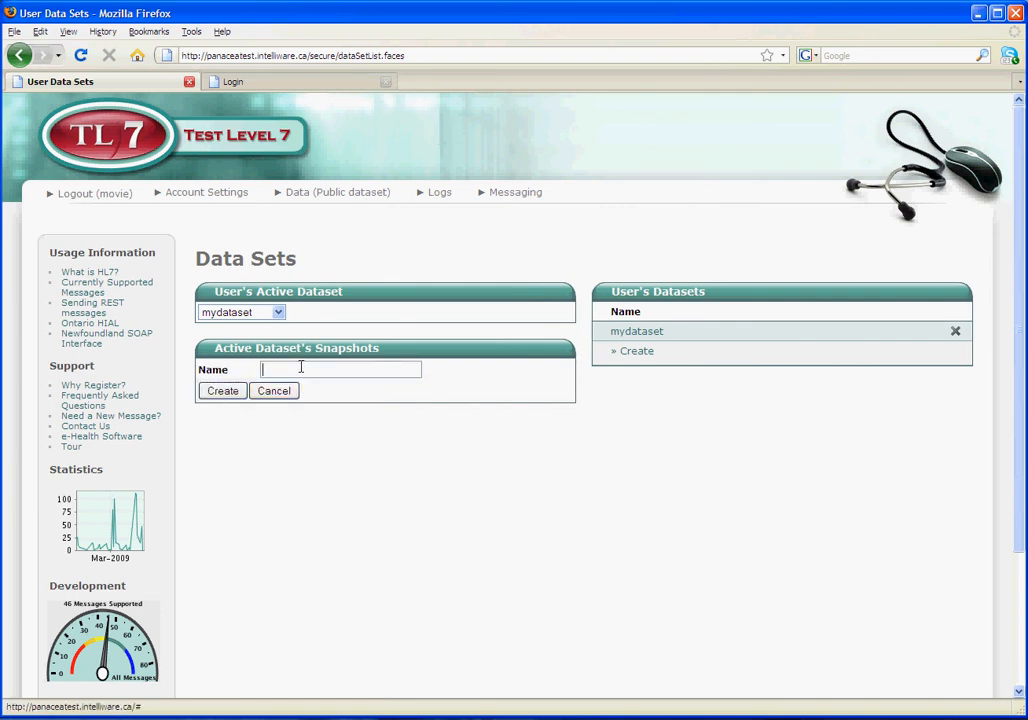
pyautogui.write('fresh')
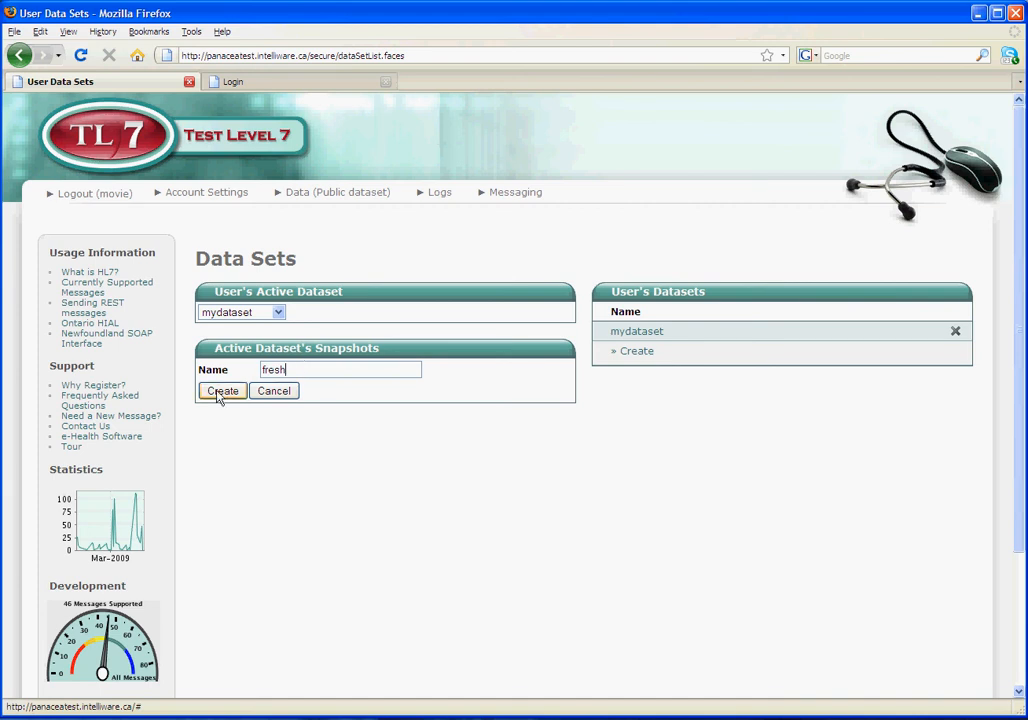
pyautogui.click(221, 390)
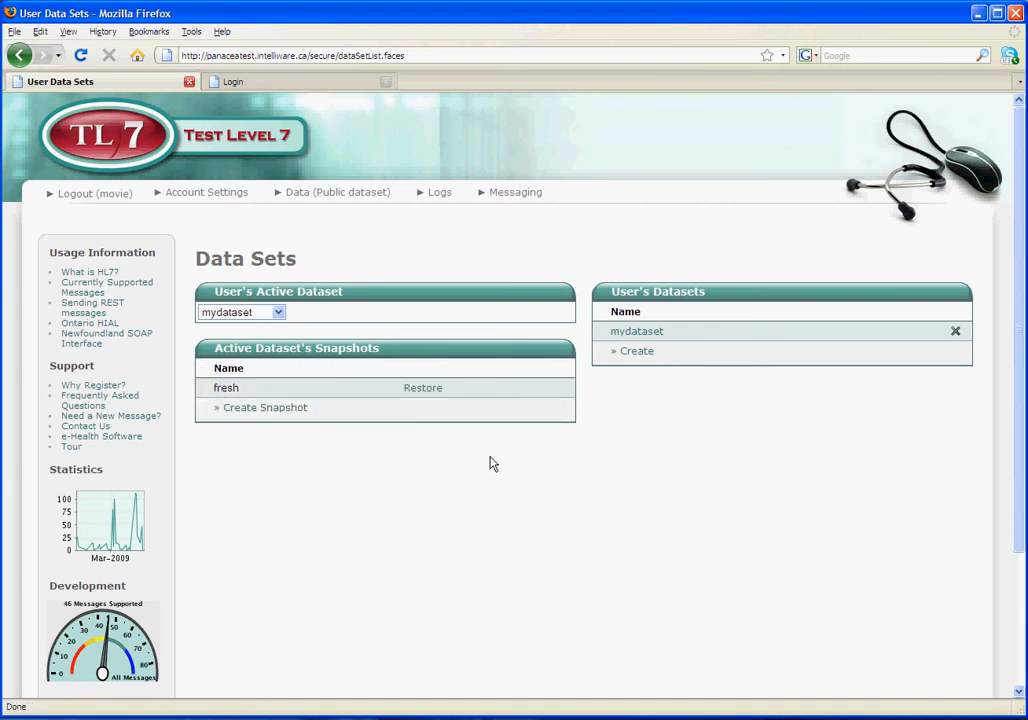